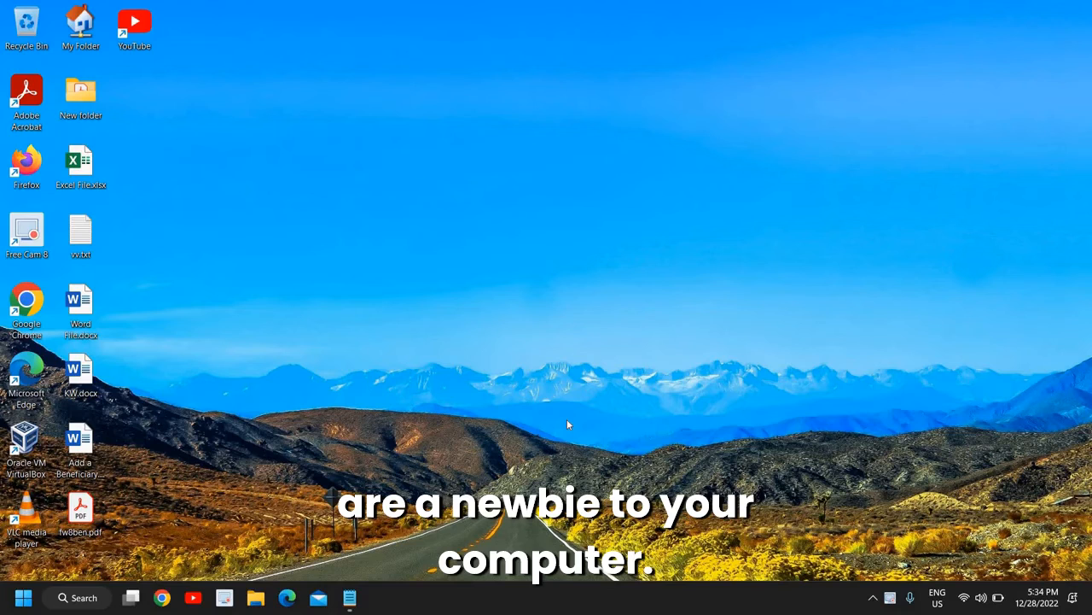
{"action": "mouse_move", "coordinate": [243, 581]}
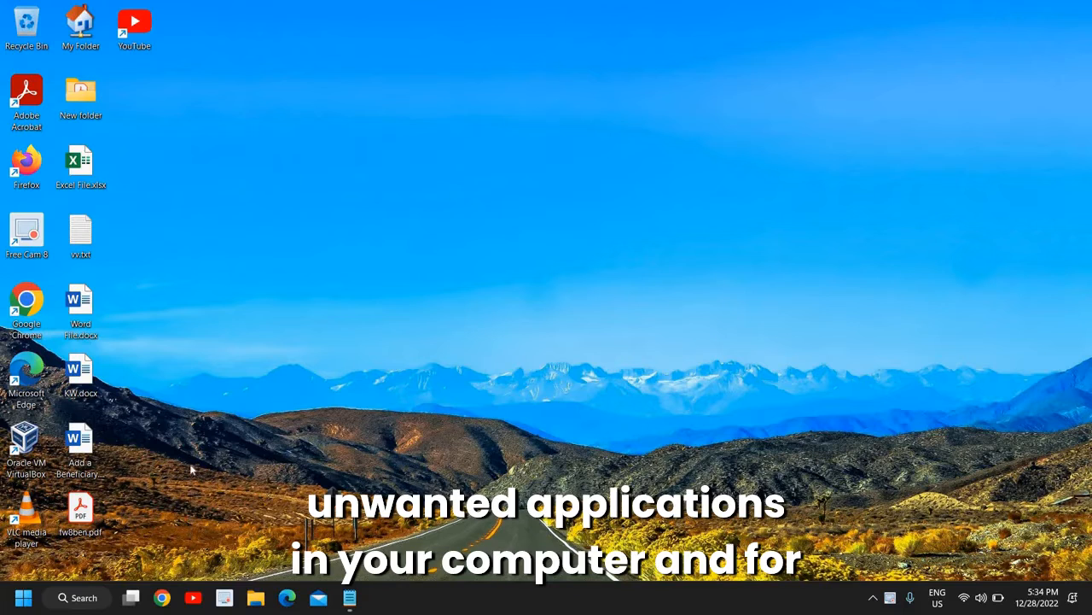
{"action": "mouse_move", "coordinate": [205, 516]}
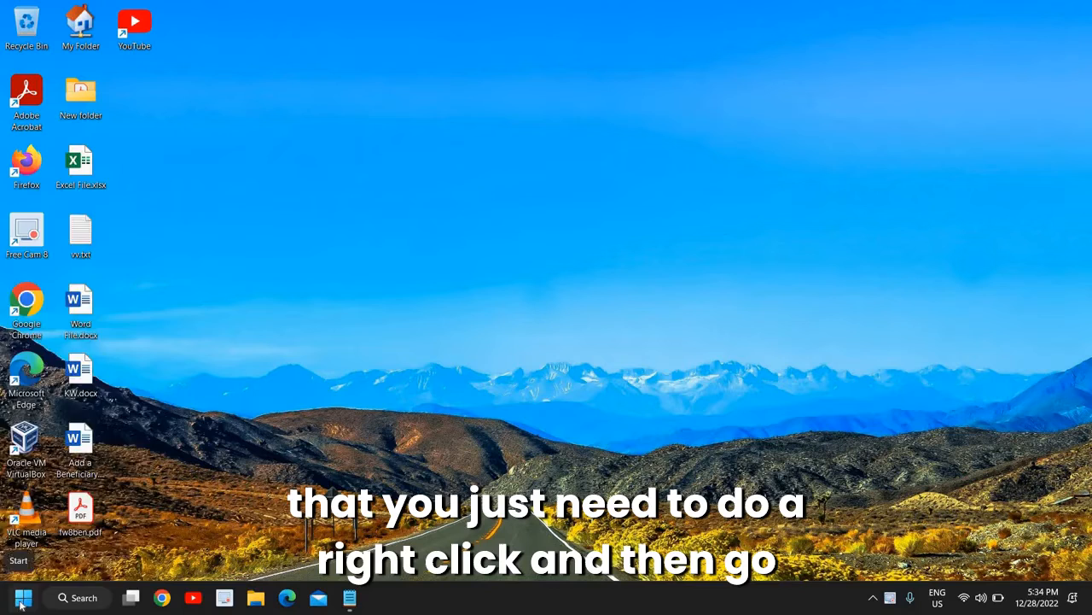
Launch appwiz.cpl from the Run prompt to list installed programs.
{"action": "right_click", "coordinate": [24, 598]}
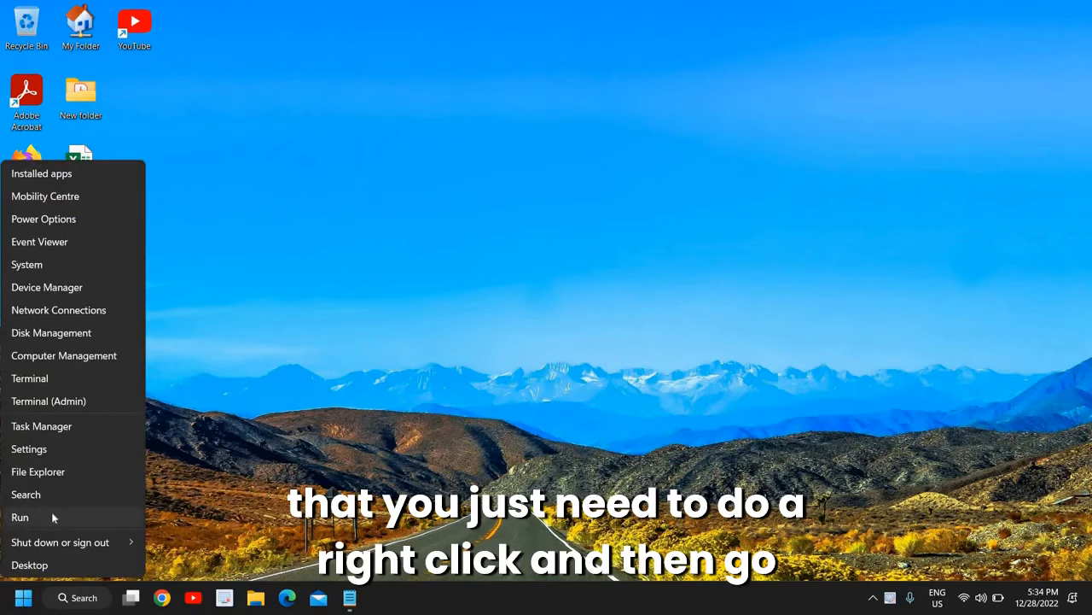
{"action": "left_click", "coordinate": [20, 515]}
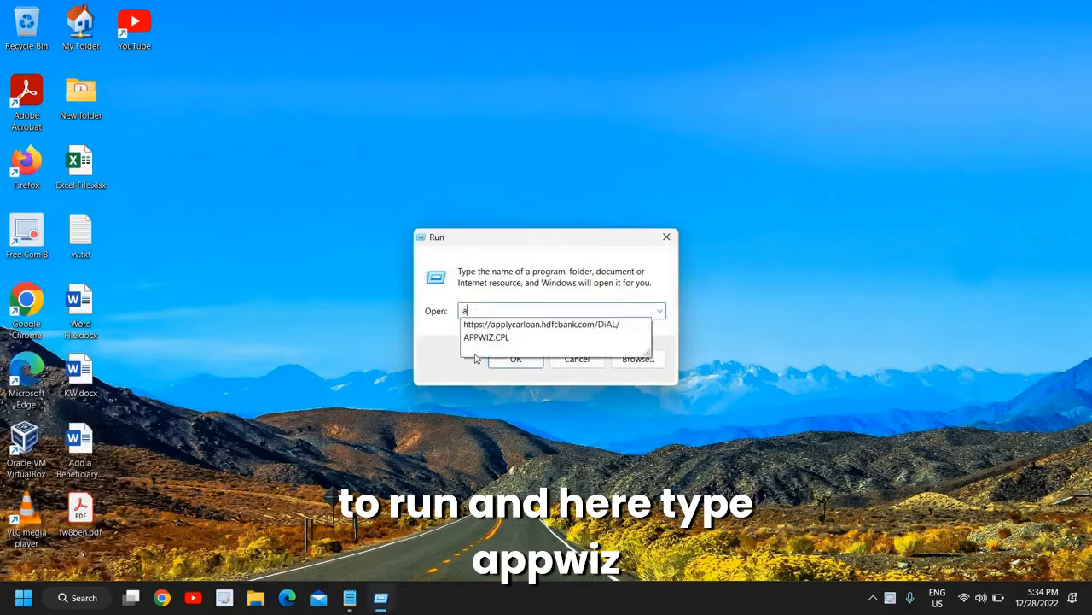
{"action": "type", "text": "ppwiz.cpl"}
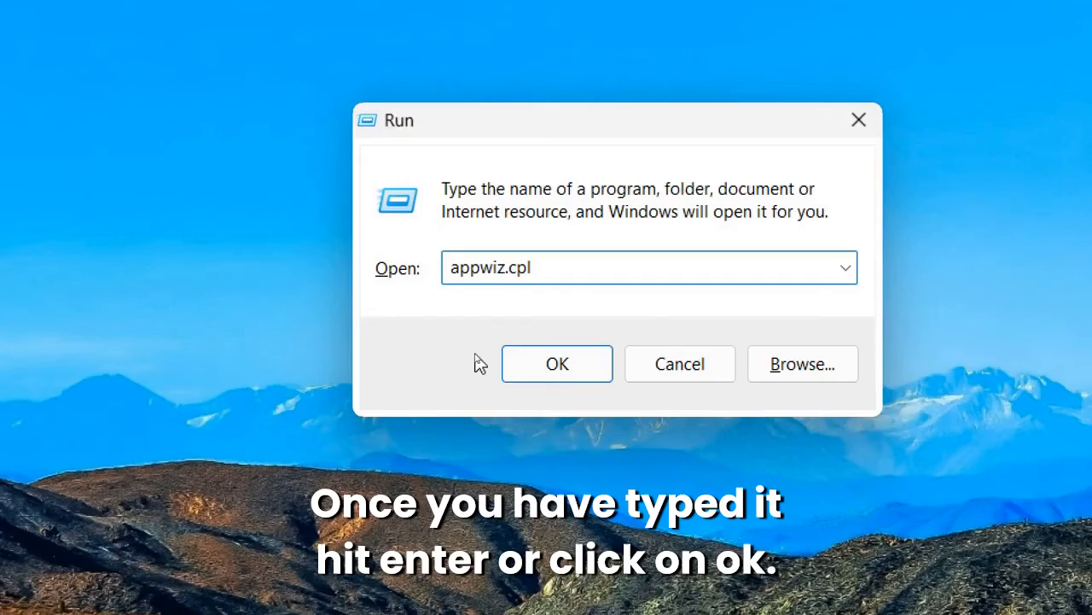
{"action": "left_click", "coordinate": [557, 364]}
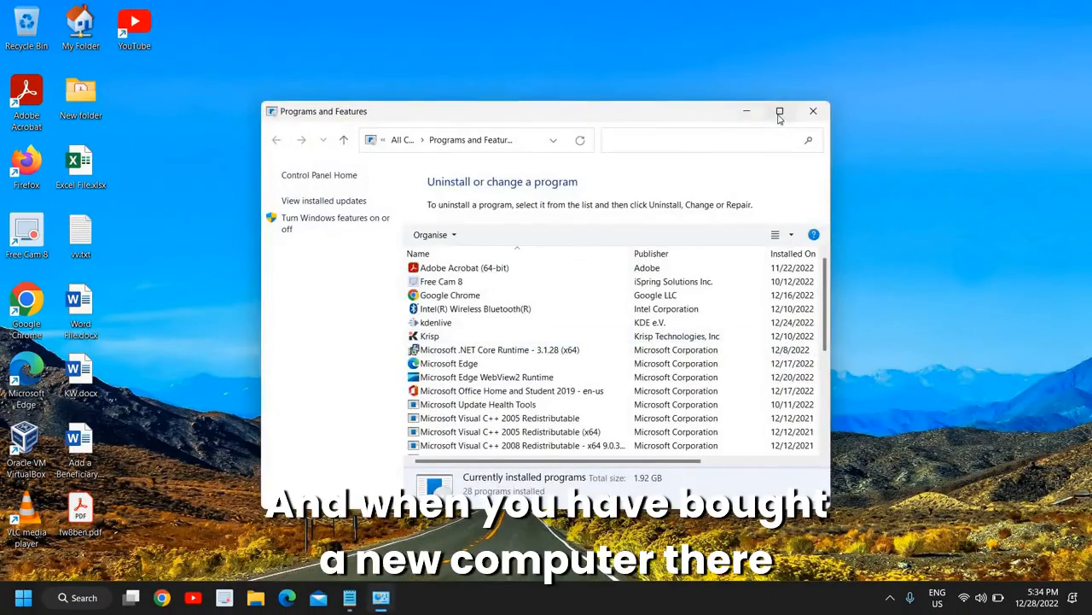
Maximize the program list, inspect a couple of installed entries, then close it.
{"action": "left_click", "coordinate": [779, 111]}
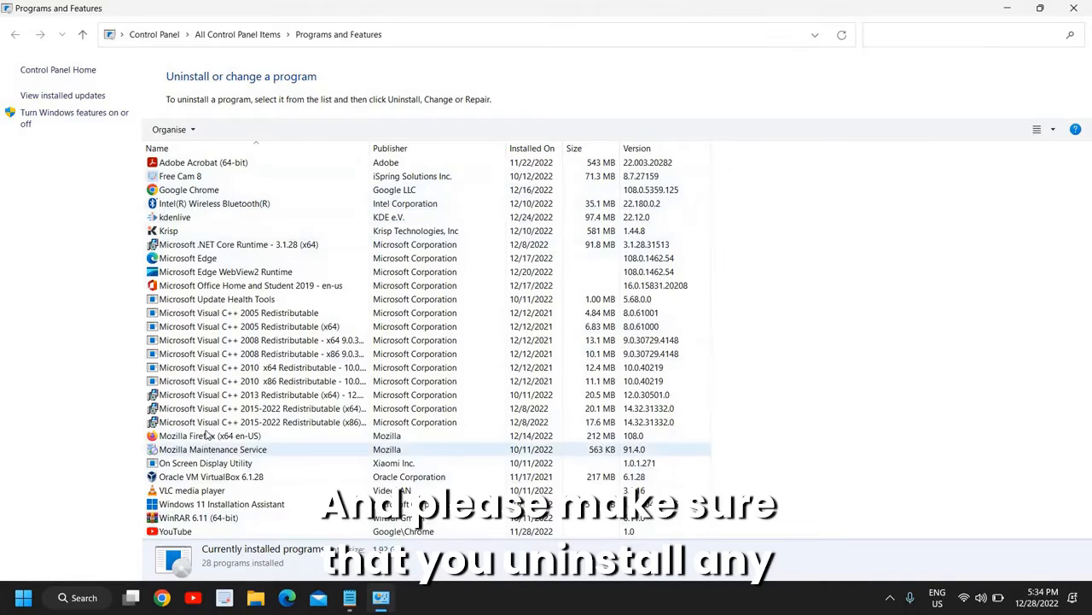
{"action": "left_click", "coordinate": [222, 504]}
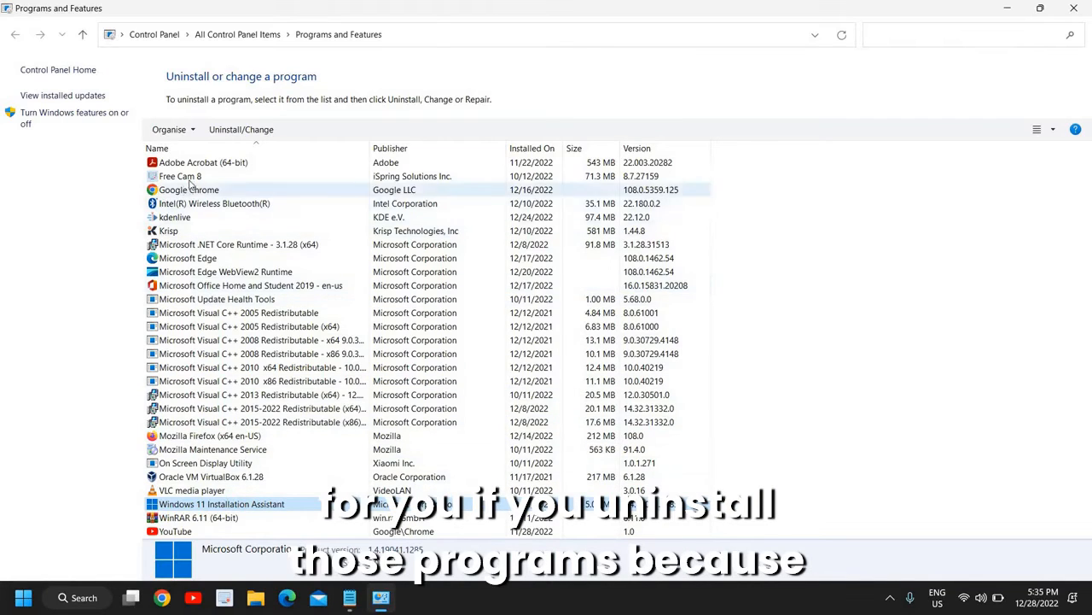
{"action": "left_click", "coordinate": [225, 271]}
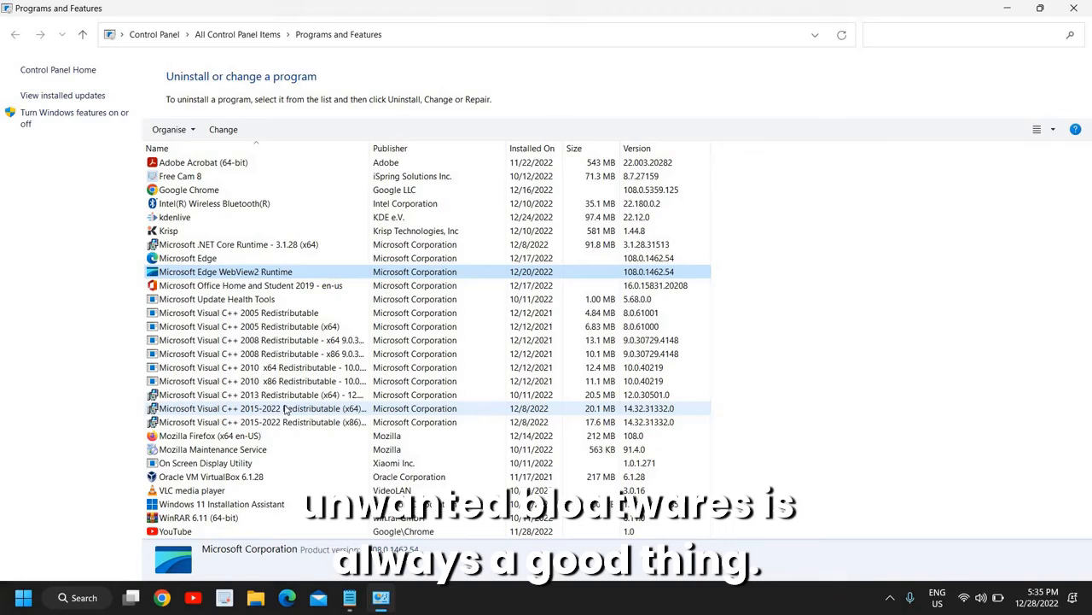
{"action": "left_click", "coordinate": [1073, 7]}
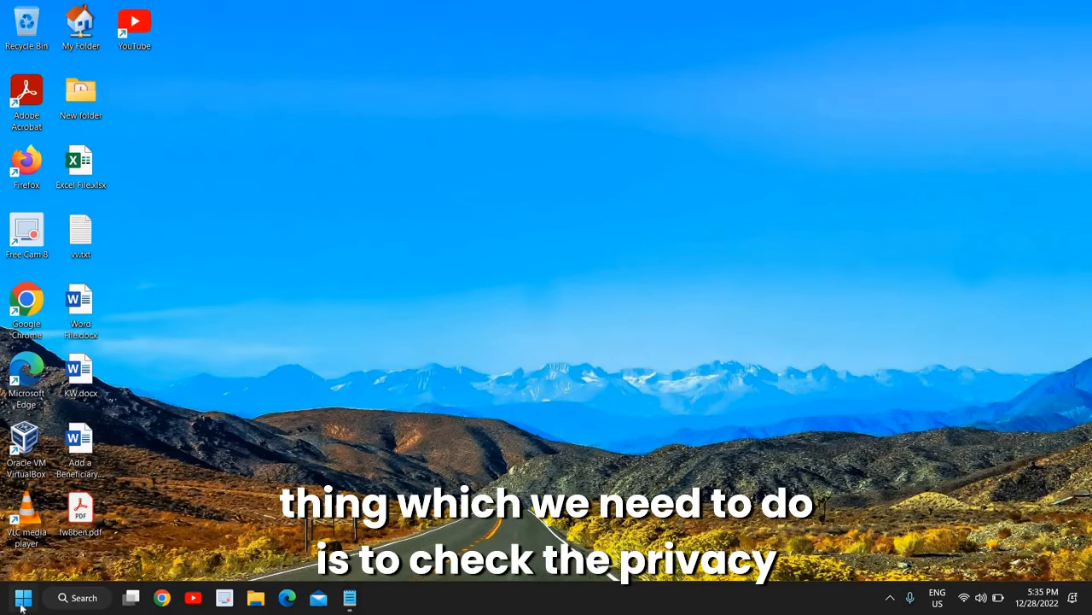
{"action": "mouse_move", "coordinate": [24, 597]}
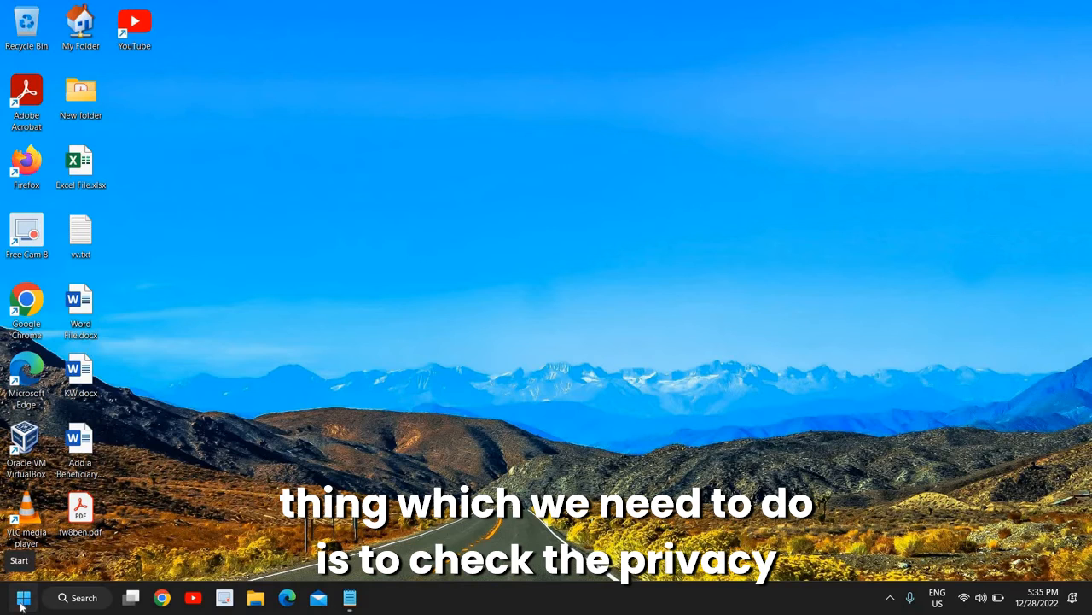
Reach Settings from the Start button's quick-access menu.
{"action": "right_click", "coordinate": [23, 597]}
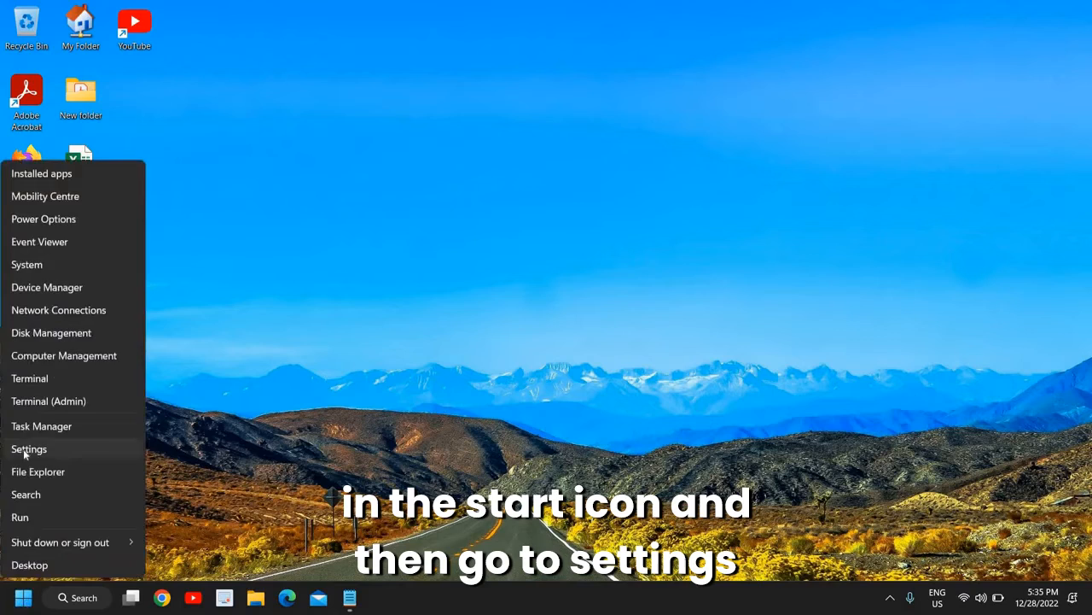
{"action": "left_click", "coordinate": [27, 449]}
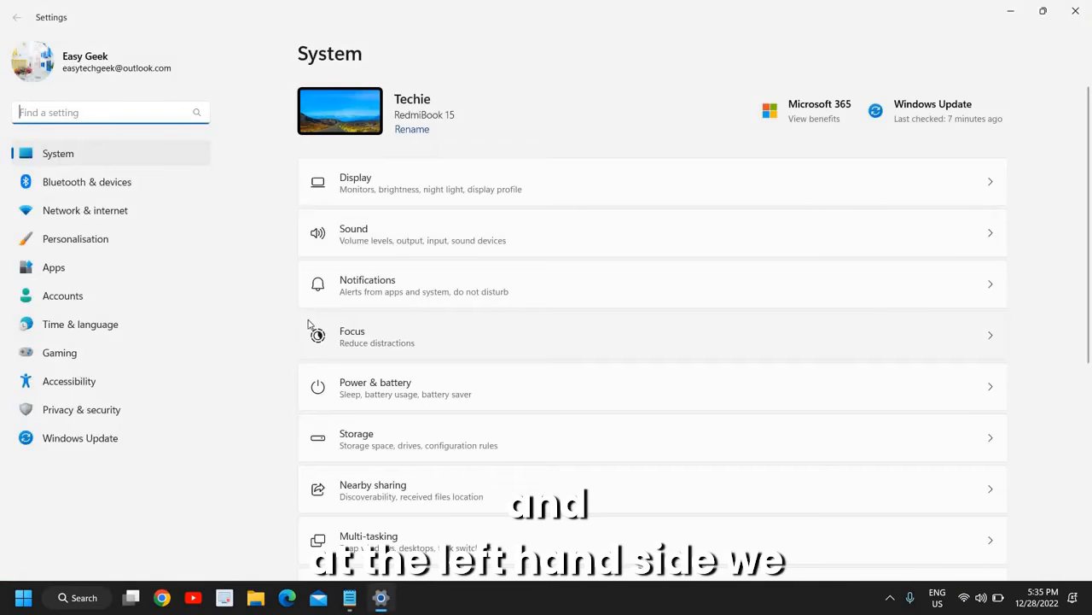
{"action": "mouse_move", "coordinate": [133, 414]}
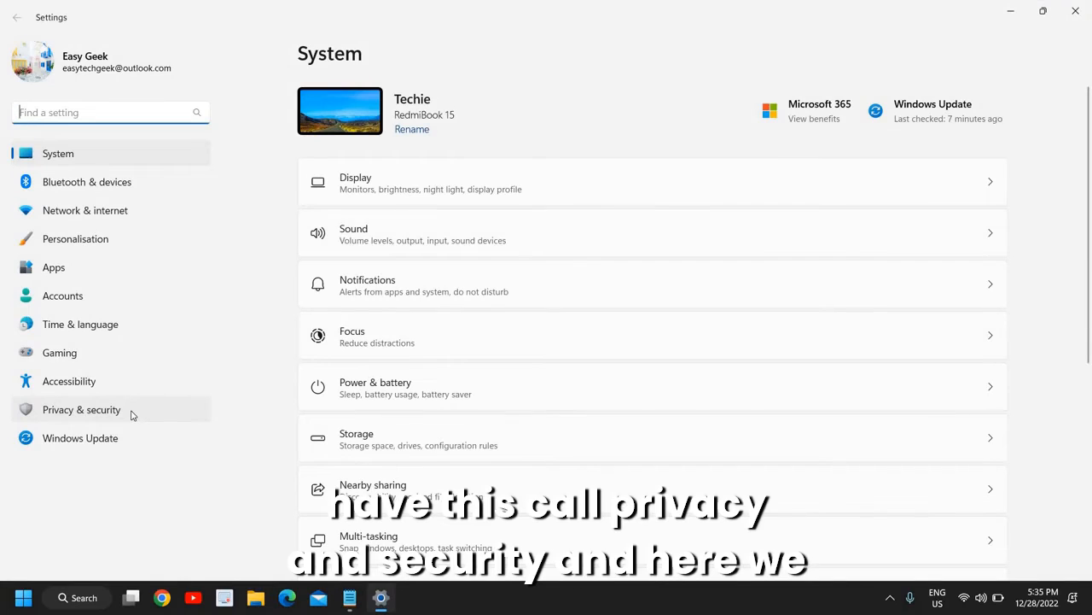
Under Privacy & security > Speech, stop contributing voice clips for speech recognition.
{"action": "left_click", "coordinate": [82, 410]}
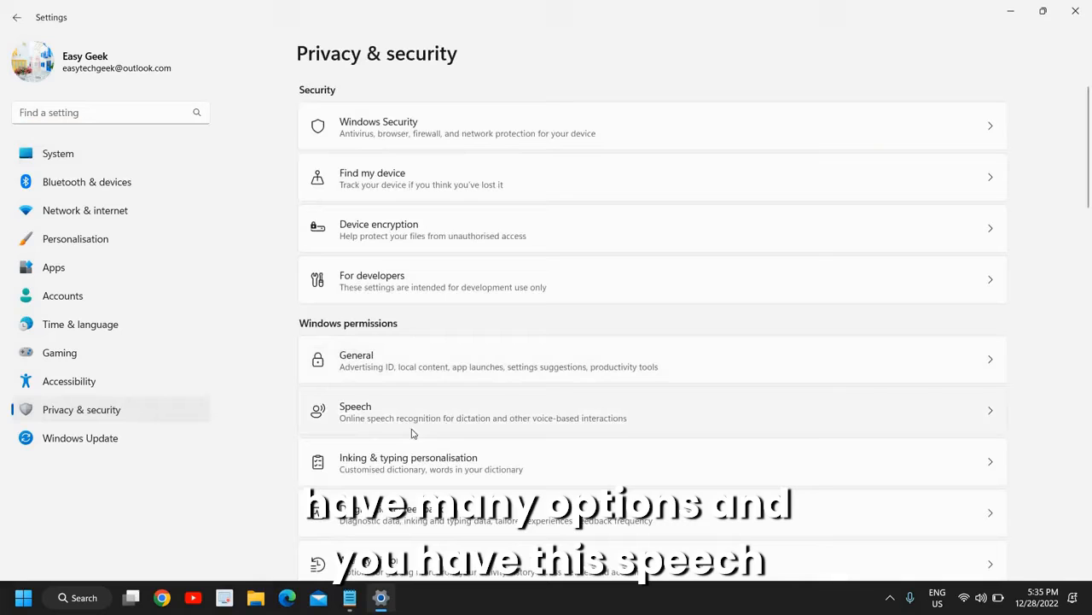
{"action": "mouse_move", "coordinate": [467, 427]}
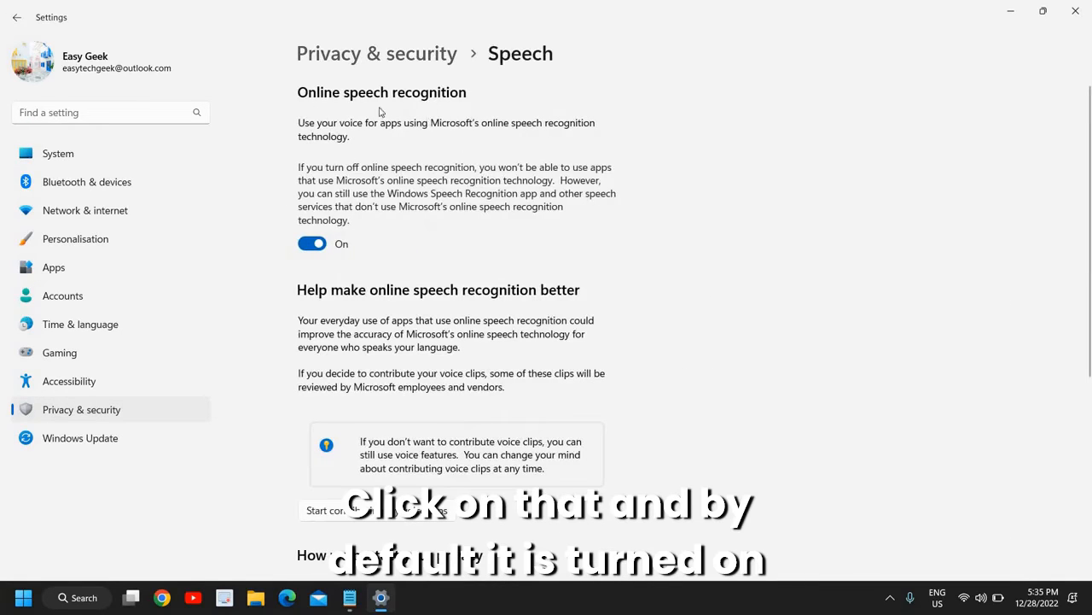
{"action": "mouse_move", "coordinate": [416, 285]}
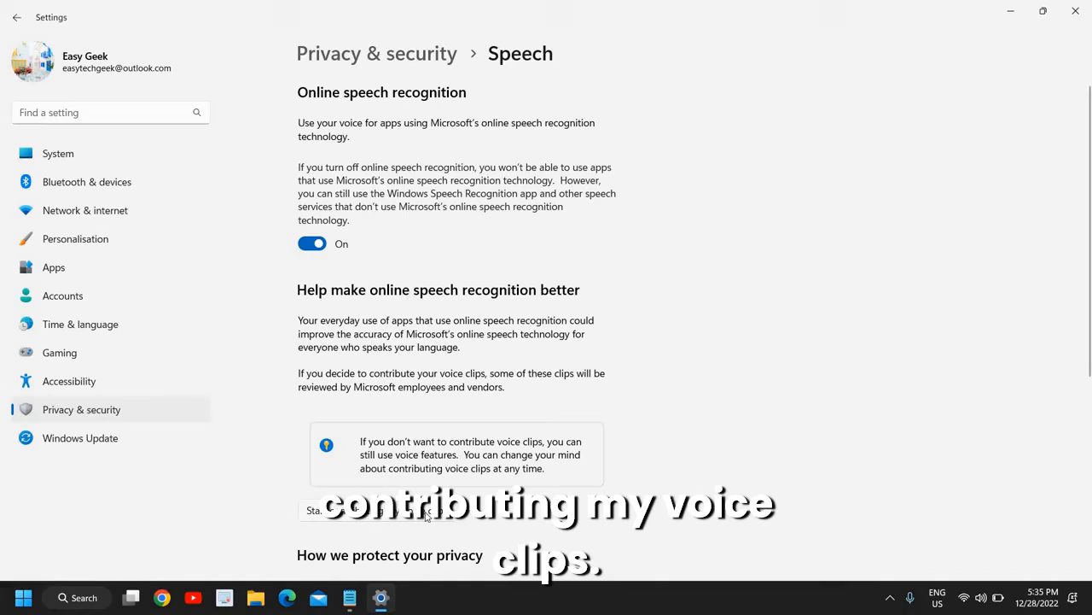
{"action": "left_click", "coordinate": [333, 509]}
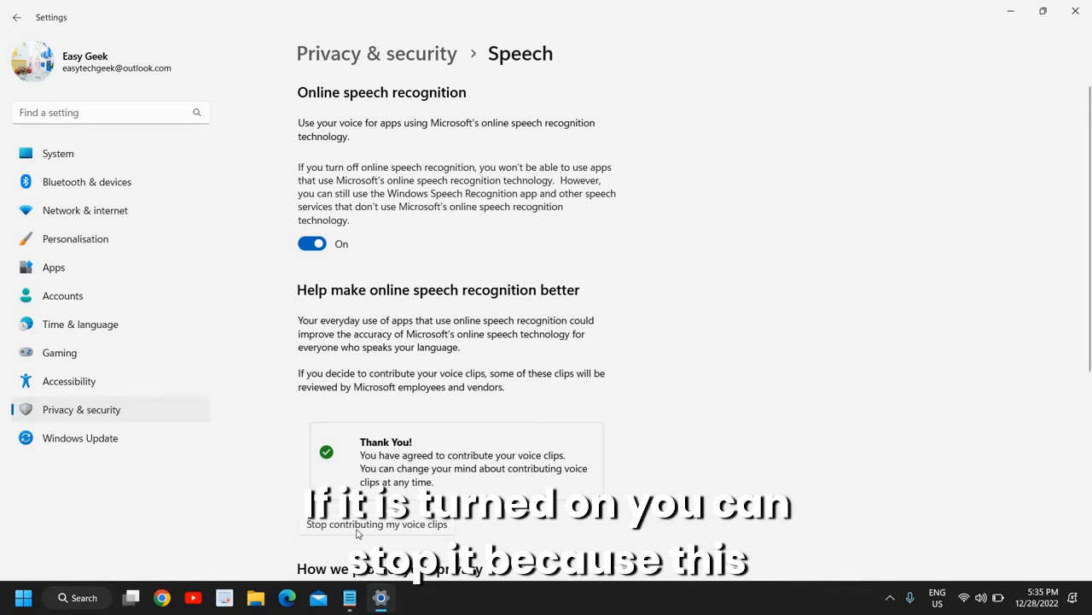
{"action": "left_click", "coordinate": [375, 522]}
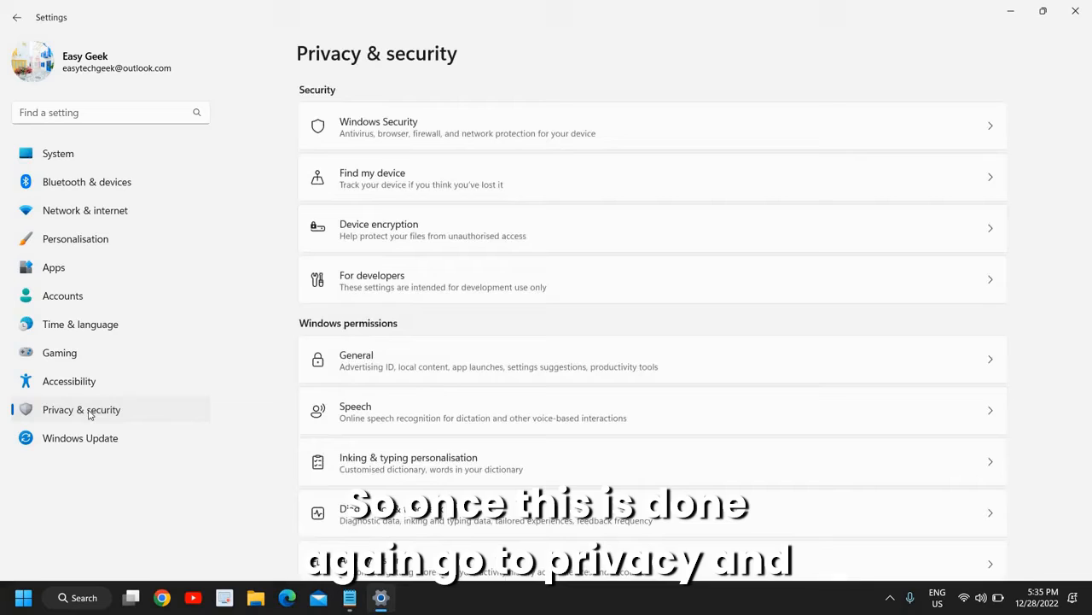
Verify Diagnostics & feedback has optional diagnostic data off, then close Settings.
{"action": "scroll", "scroll_direction": "down", "scroll_amount": 3}
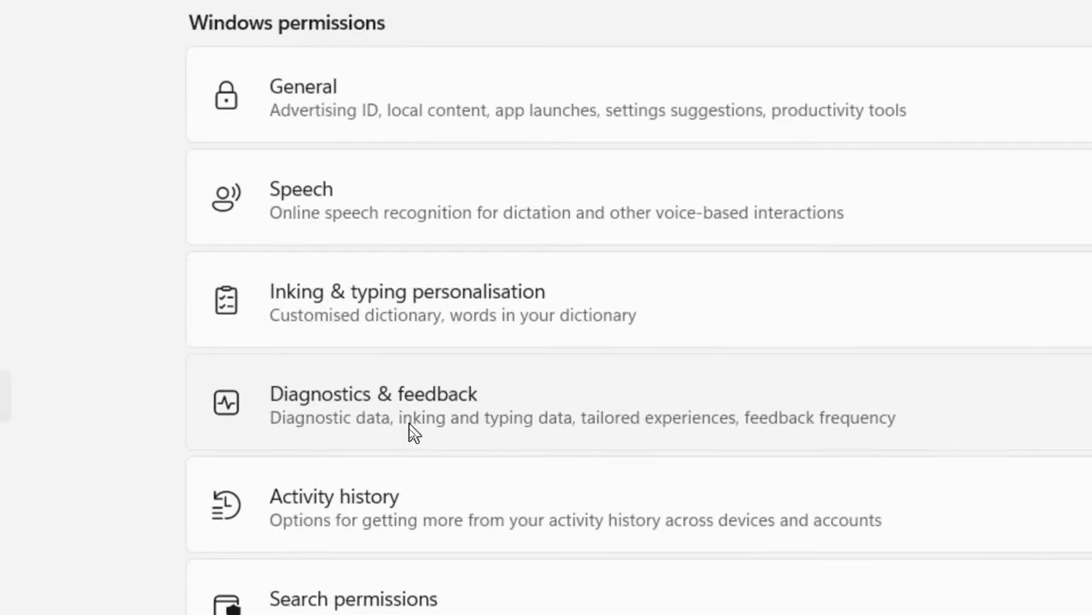
{"action": "left_click", "coordinate": [372, 392]}
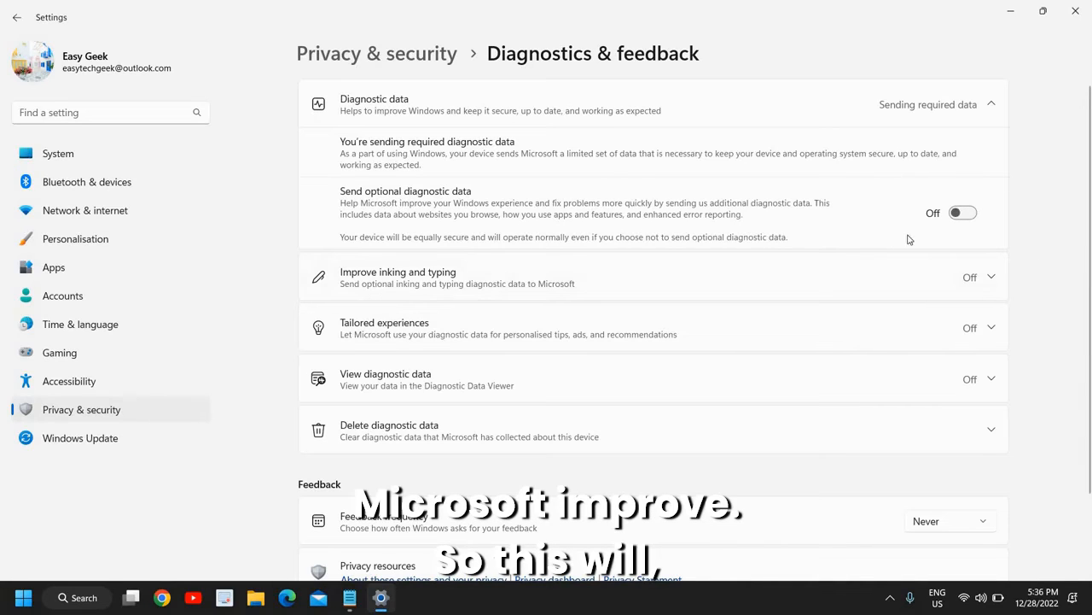
{"action": "mouse_move", "coordinate": [857, 192]}
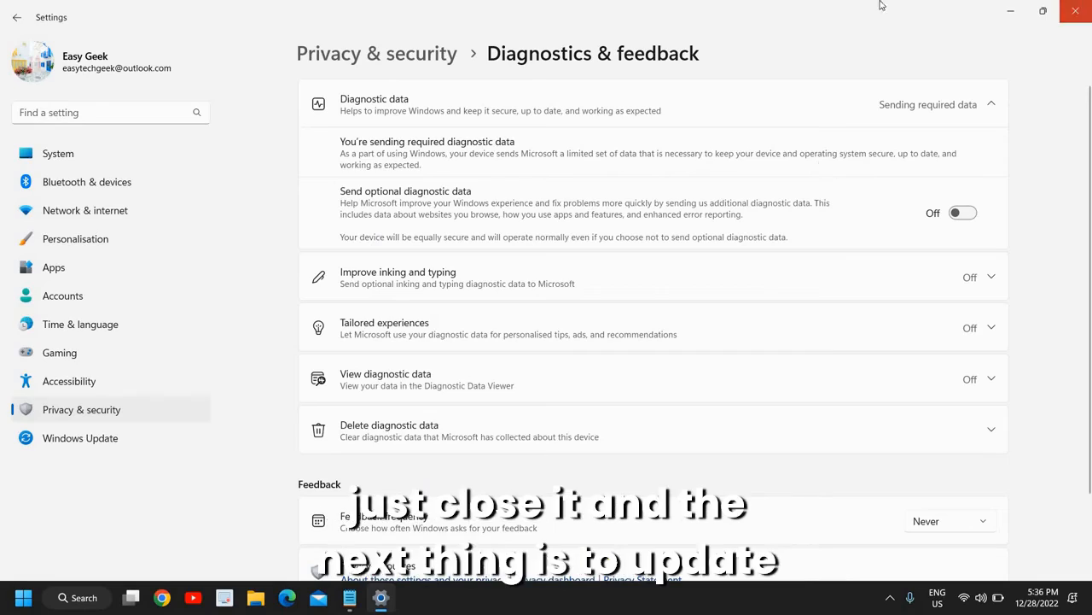
{"action": "left_click", "coordinate": [1076, 10]}
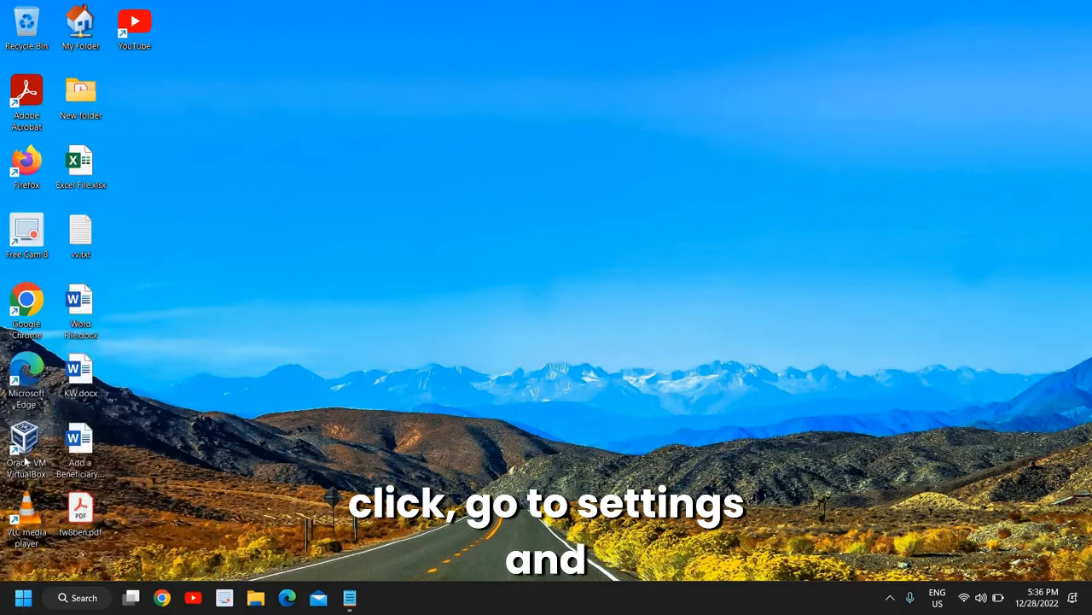
Check Windows Update reports the PC up to date, then close Settings.
{"action": "left_click", "coordinate": [380, 597]}
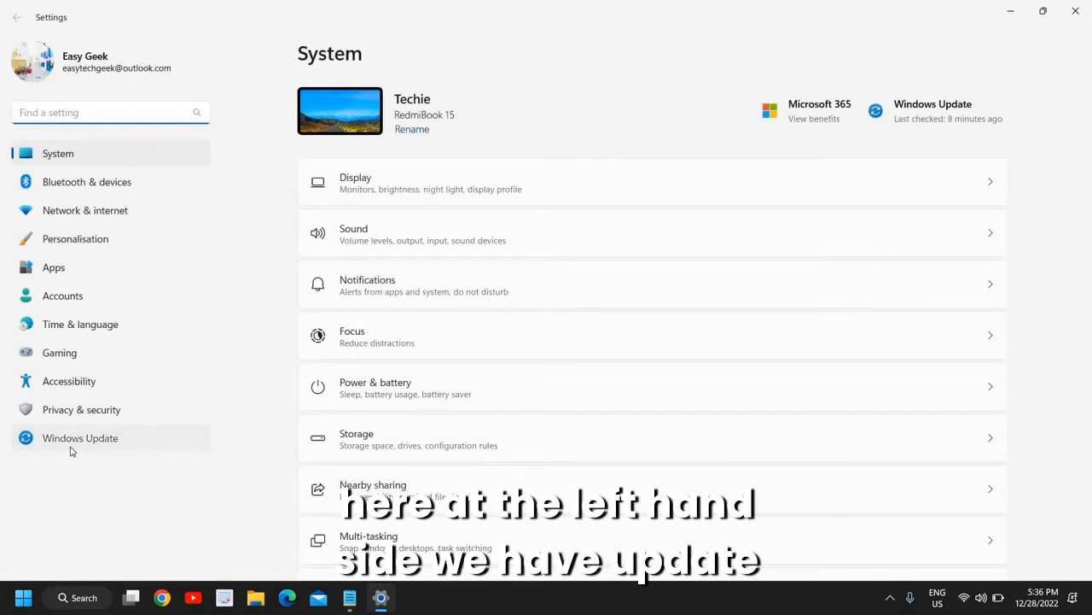
{"action": "left_click", "coordinate": [81, 437]}
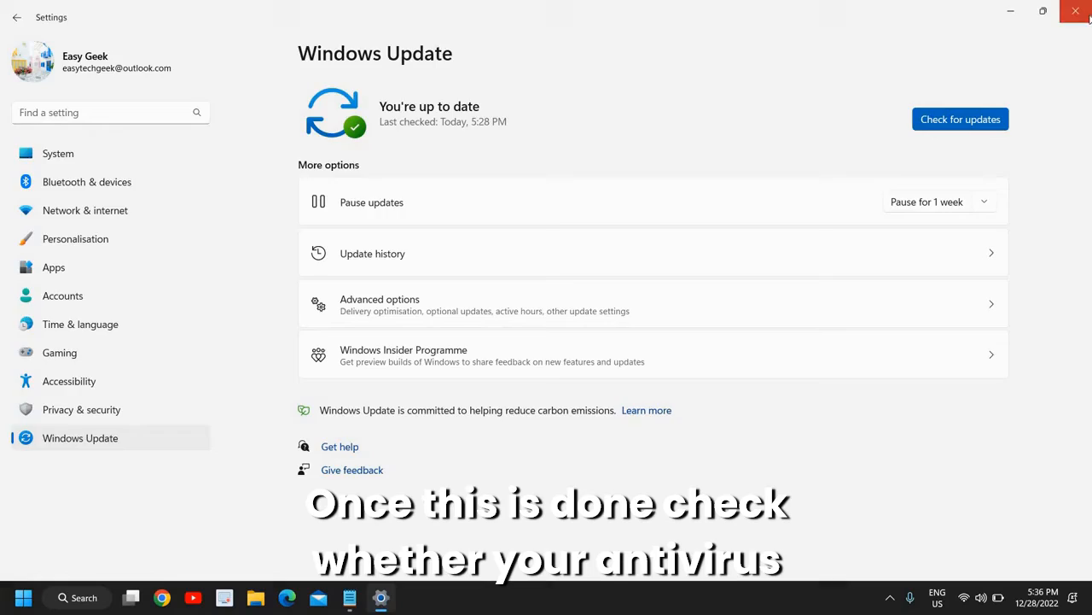
{"action": "left_click", "coordinate": [1075, 10]}
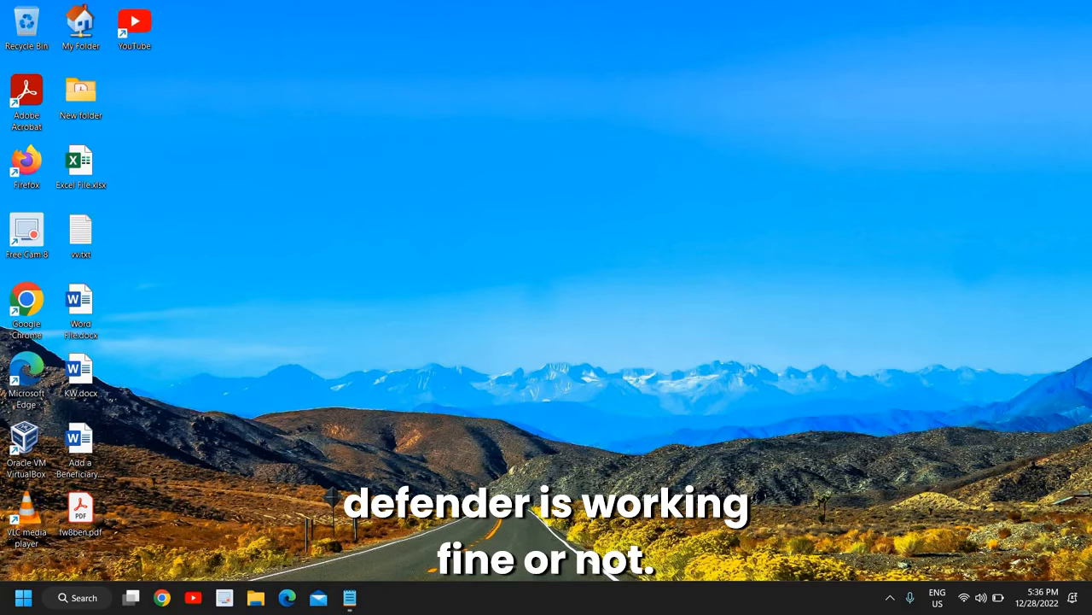
{"action": "mouse_move", "coordinate": [891, 597]}
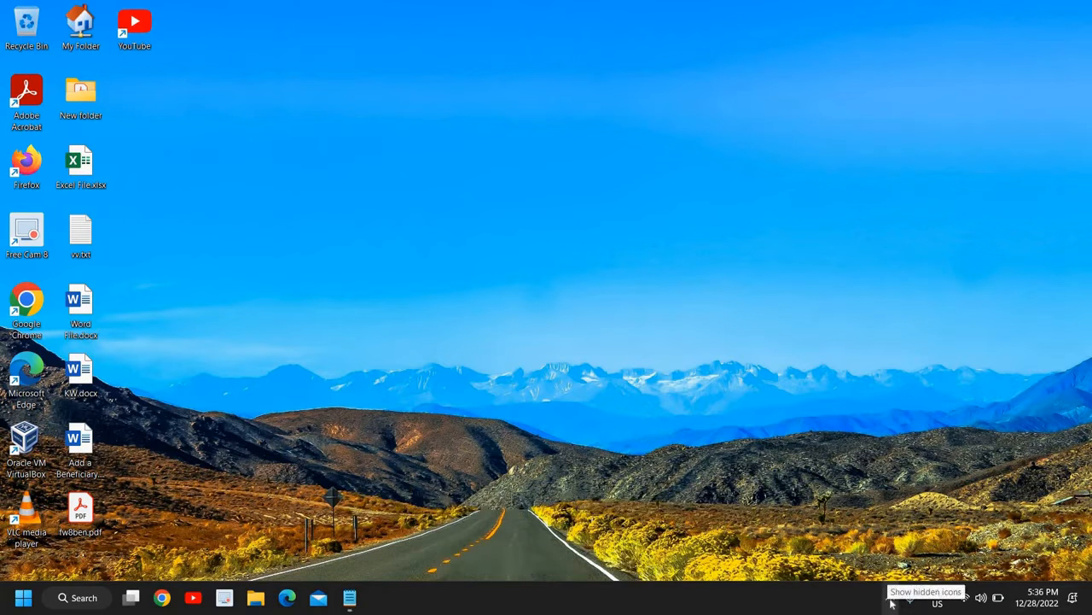
Reveal the hidden tray icons to reach the Windows Security shield.
{"action": "left_click", "coordinate": [891, 597]}
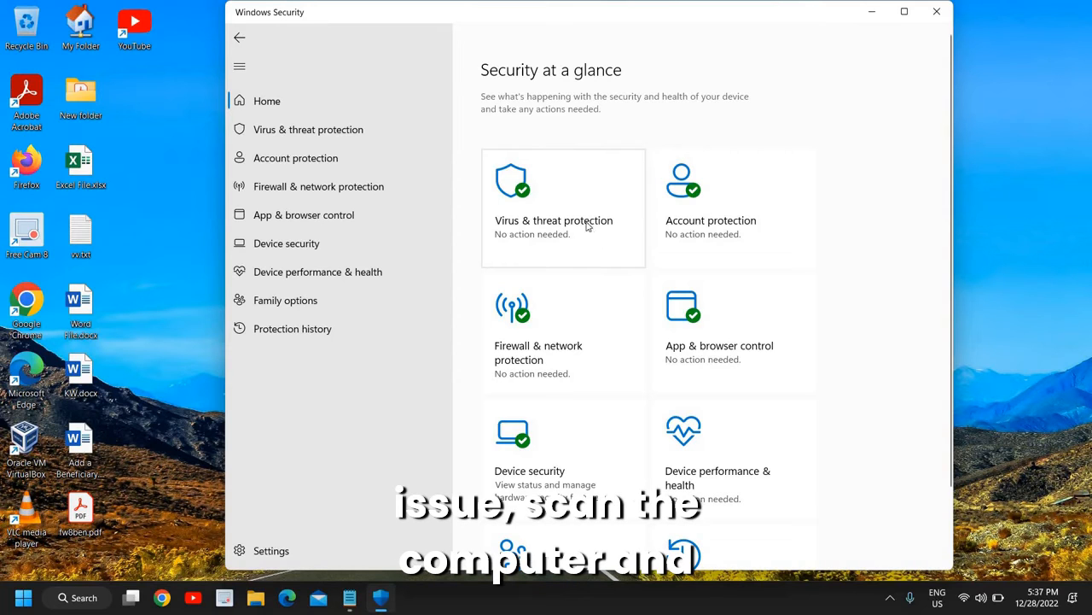
Start a Quick scan under Virus & threat protection and minimize the window.
{"action": "left_click", "coordinate": [553, 220]}
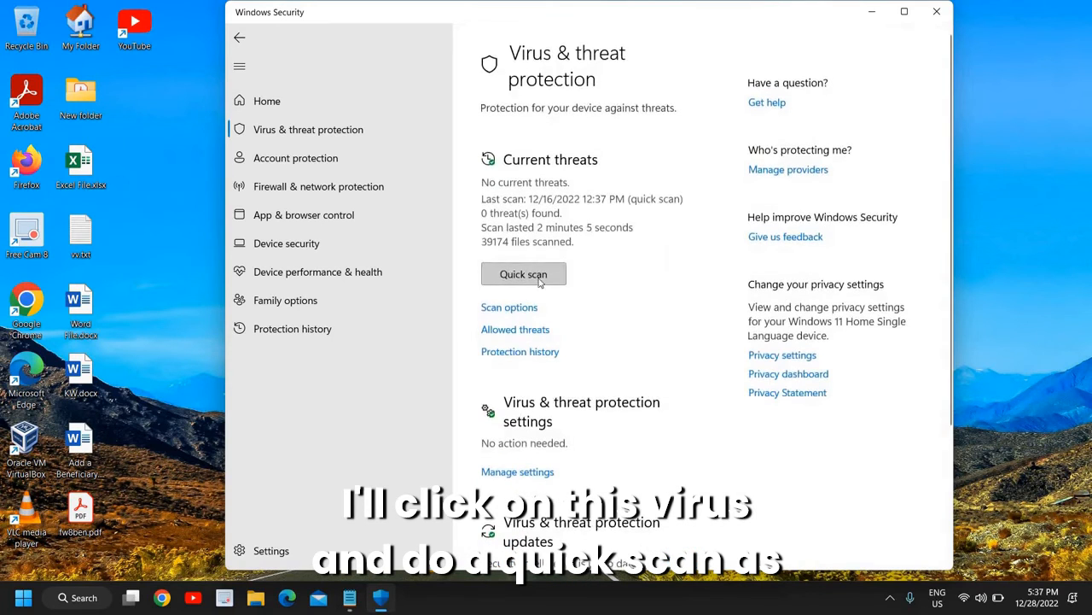
{"action": "left_click", "coordinate": [522, 273]}
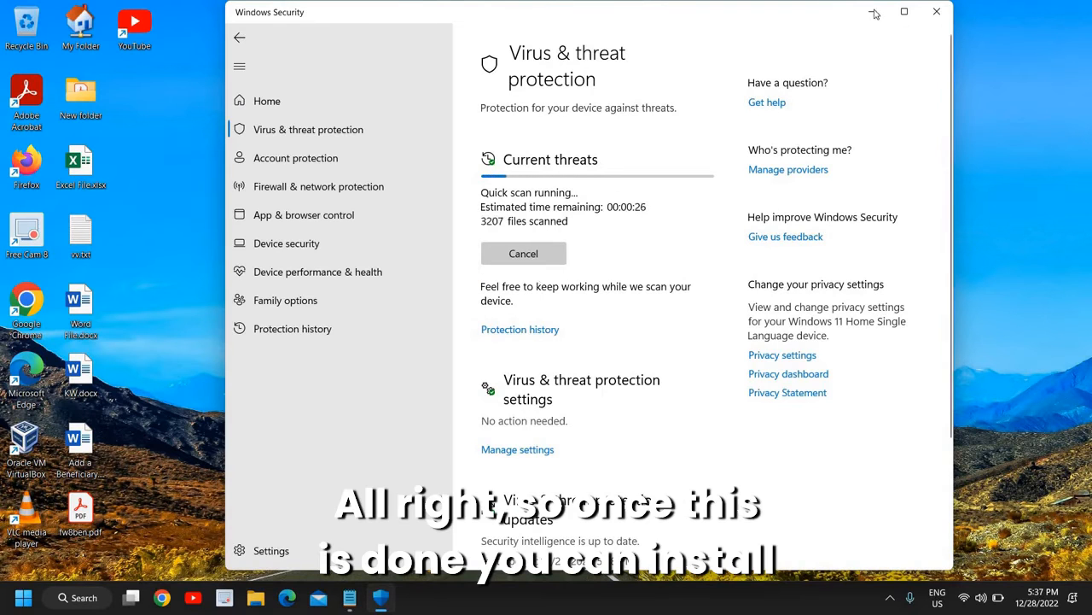
{"action": "left_click", "coordinate": [936, 12]}
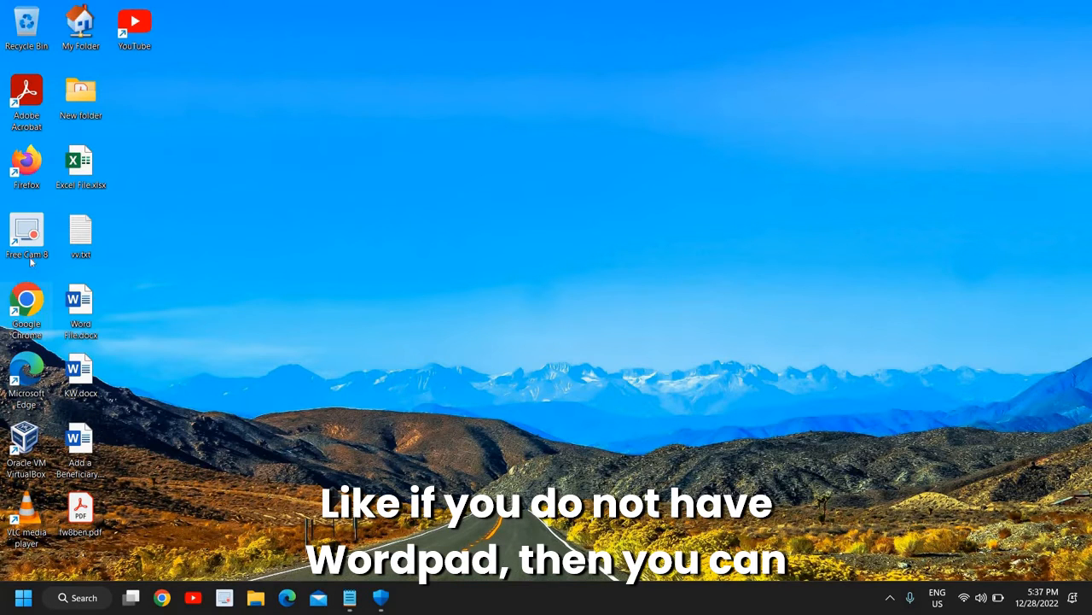
{"action": "mouse_move", "coordinate": [345, 288]}
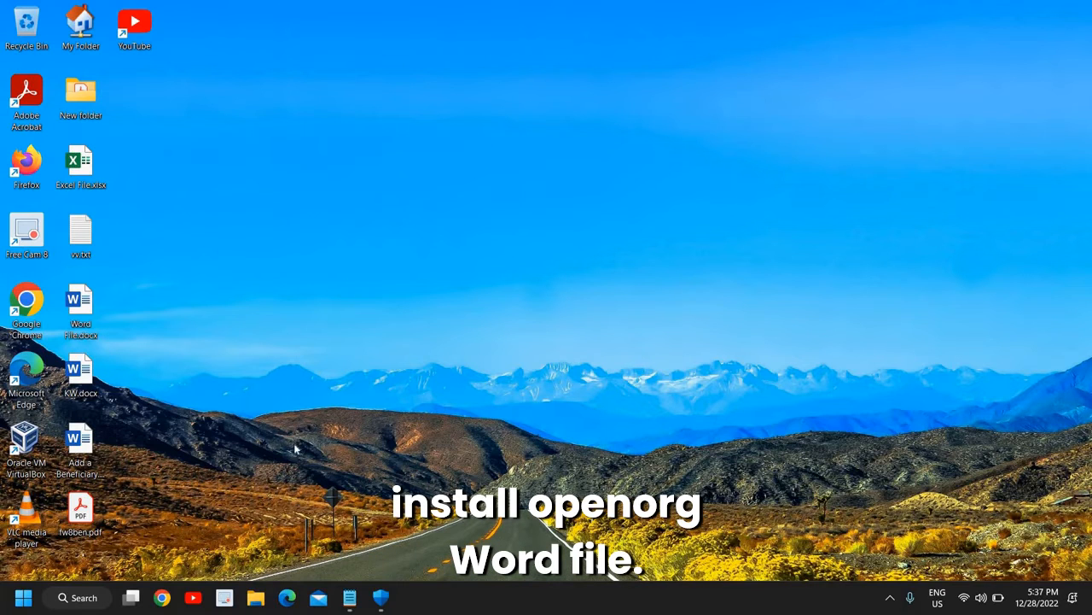
{"action": "mouse_move", "coordinate": [133, 332]}
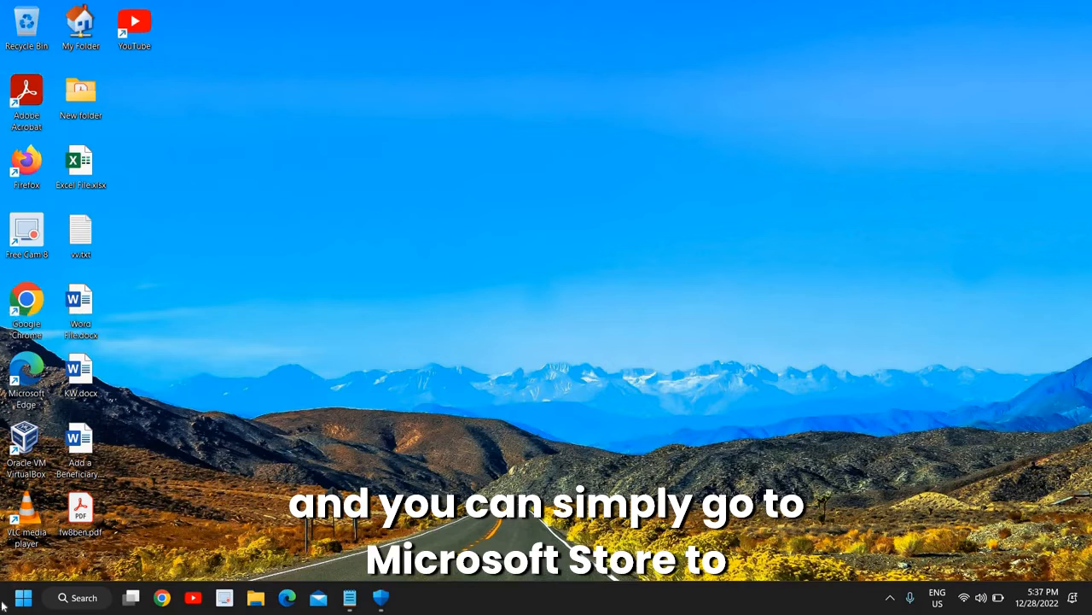
{"action": "left_click", "coordinate": [24, 597]}
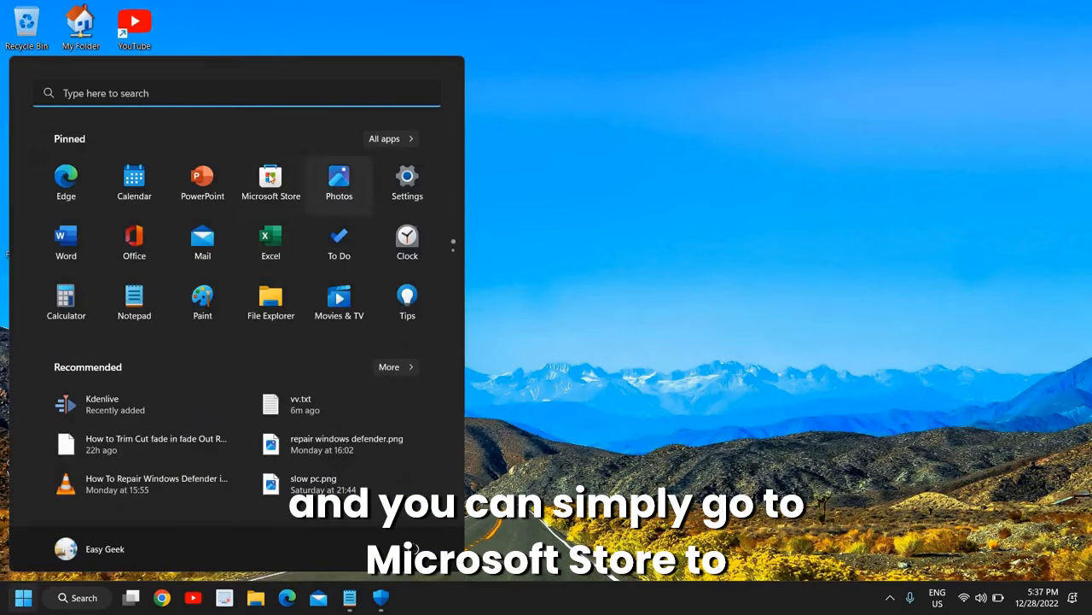
{"action": "left_click", "coordinate": [270, 180]}
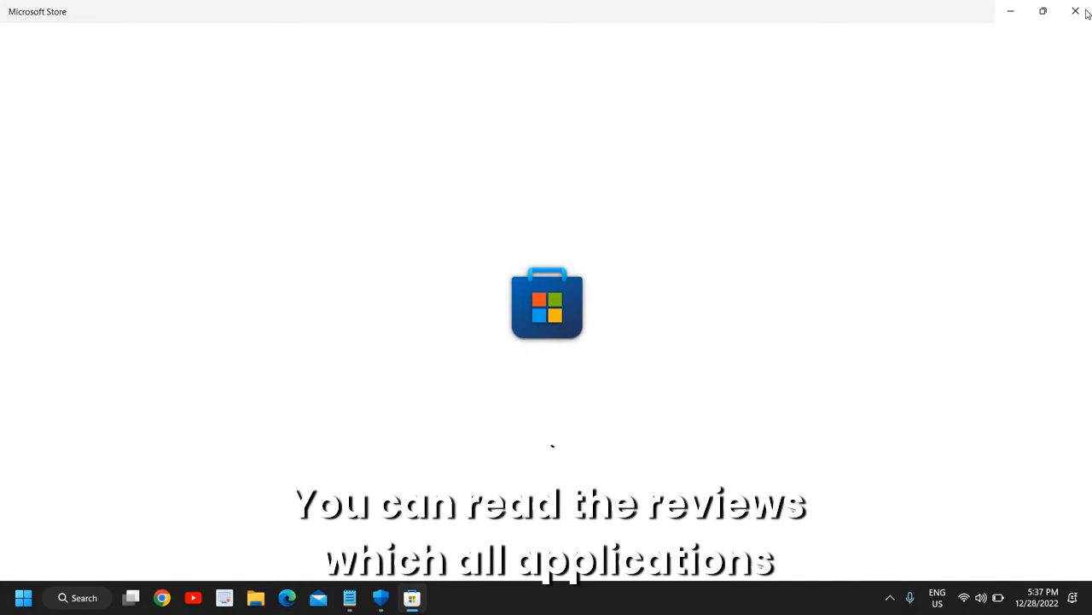
{"action": "left_click", "coordinate": [1076, 10]}
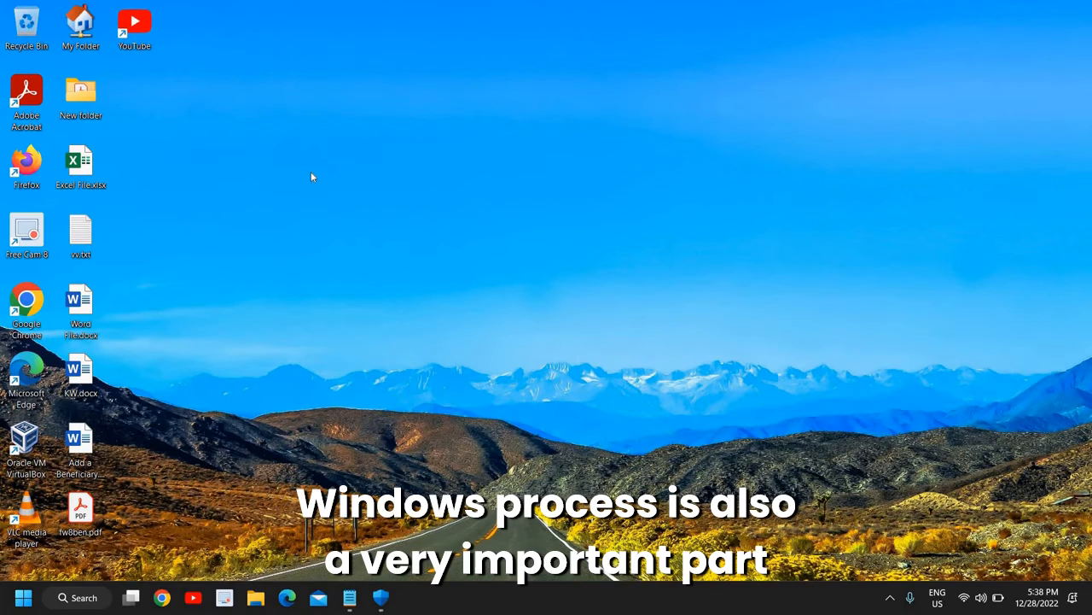
{"action": "mouse_move", "coordinate": [308, 171]}
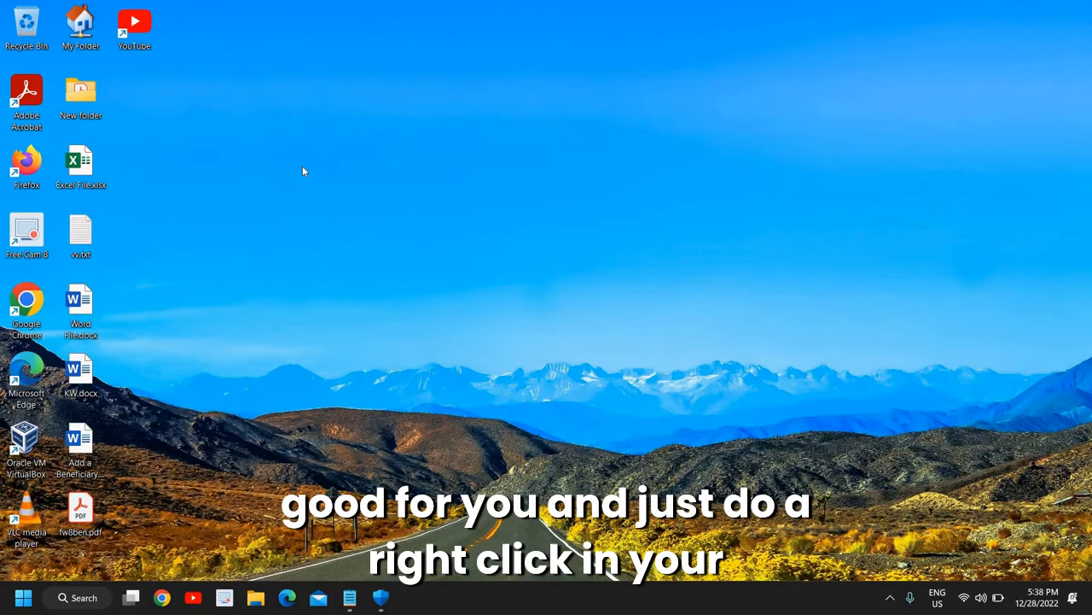
From the desktop's Display settings, pick the recommended 1920 × 1080 resolution.
{"action": "right_click", "coordinate": [304, 171]}
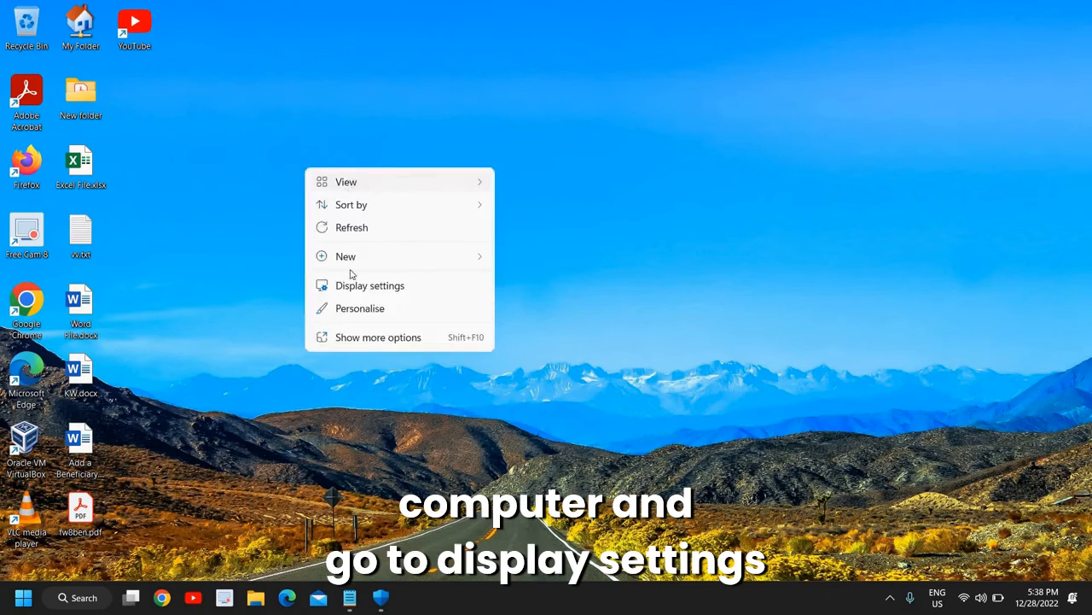
{"action": "left_click", "coordinate": [370, 285]}
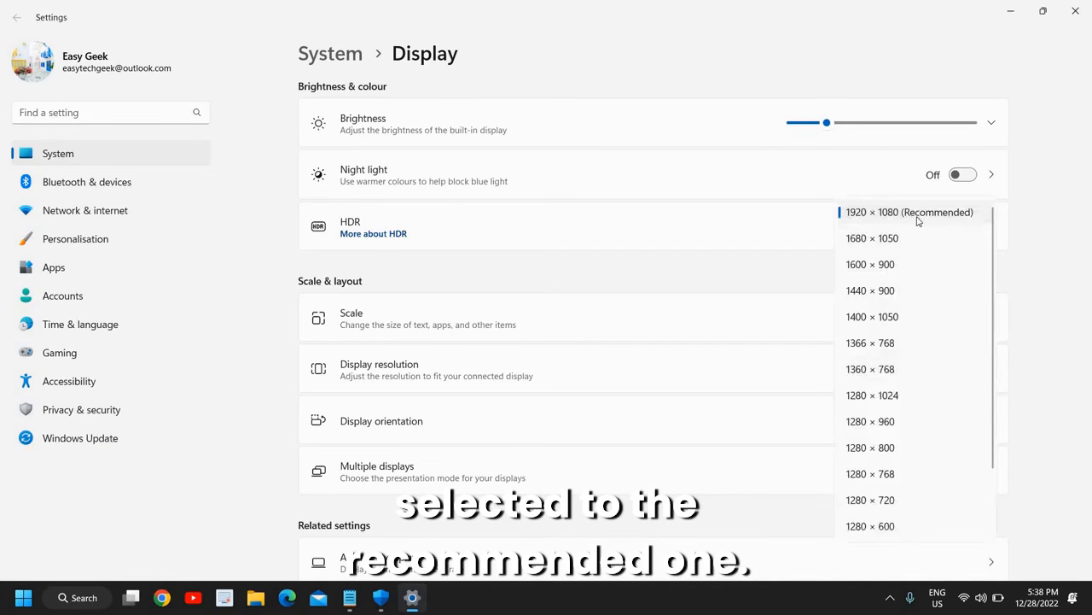
{"action": "left_click", "coordinate": [909, 212]}
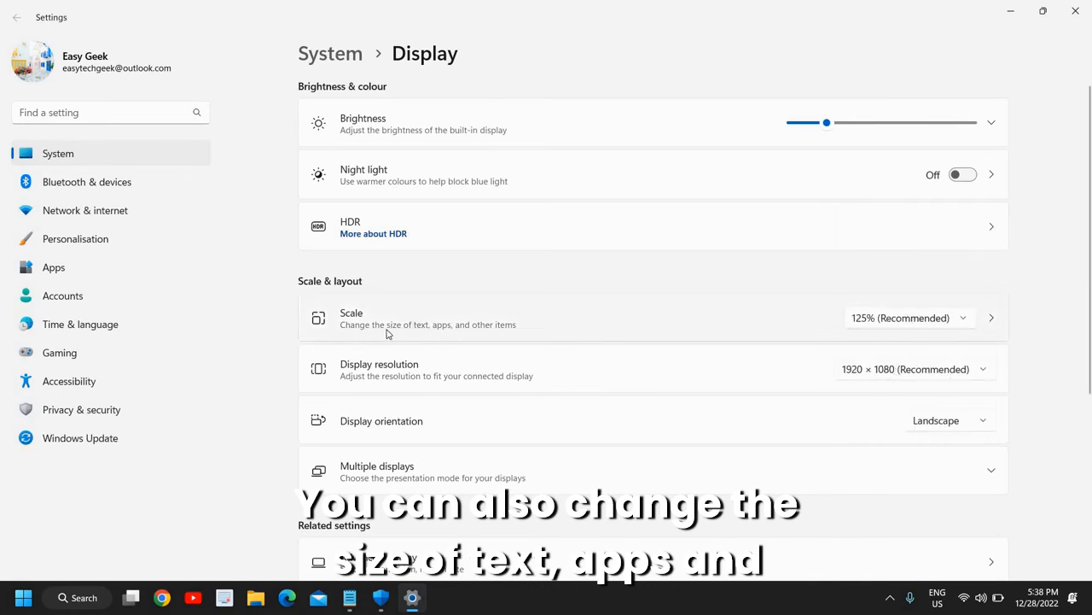
{"action": "mouse_move", "coordinate": [879, 321]}
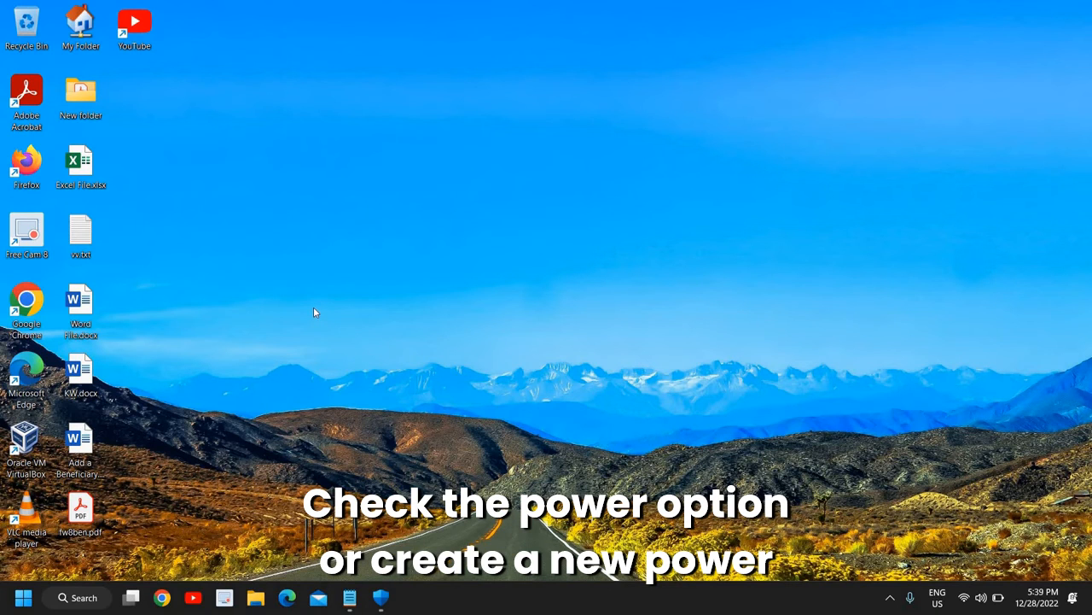
{"action": "mouse_move", "coordinate": [309, 310]}
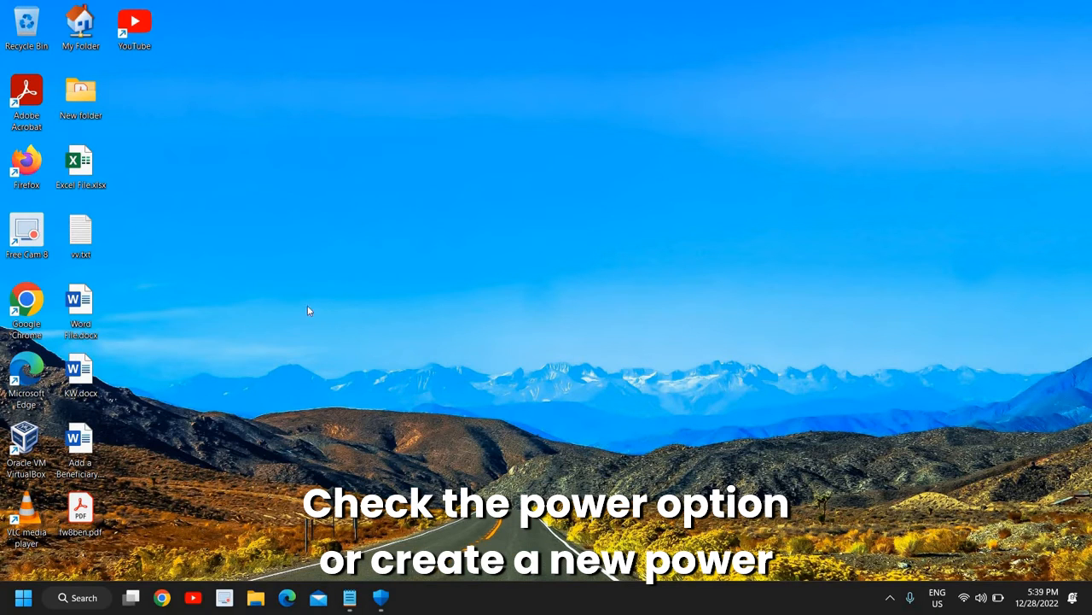
Search the taskbar for 'power' to surface the Choose a power plan result.
{"action": "left_click", "coordinate": [77, 597]}
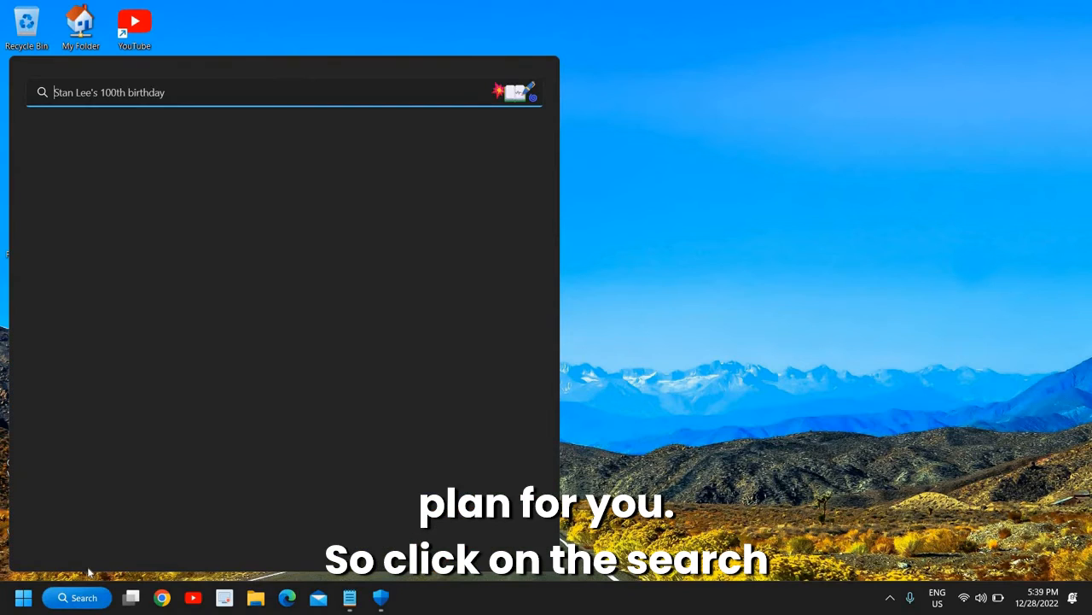
{"action": "type", "text": "powerPoint"}
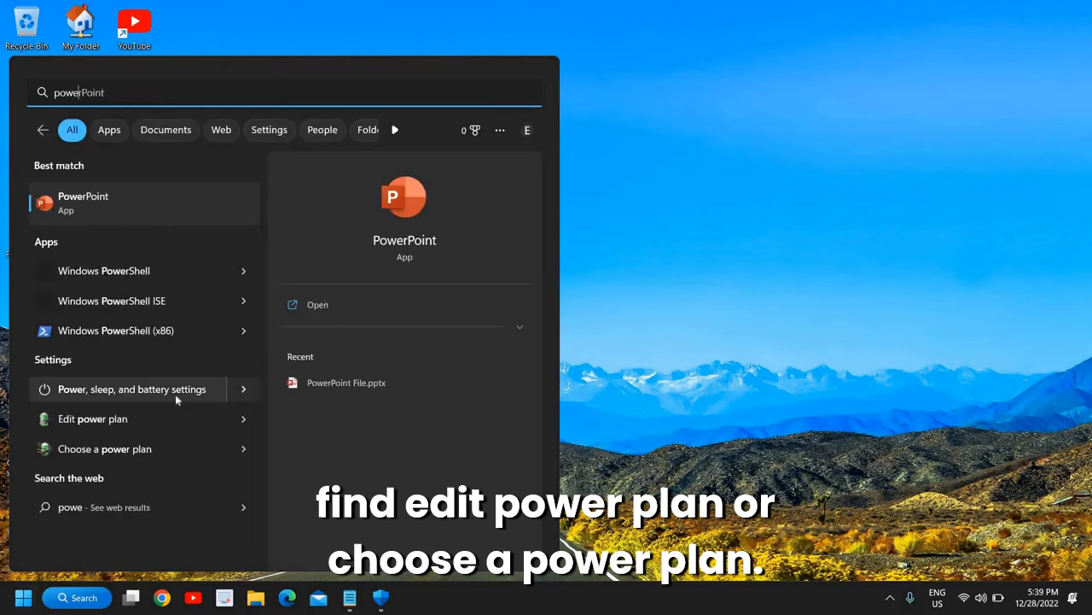
{"action": "mouse_move", "coordinate": [128, 447]}
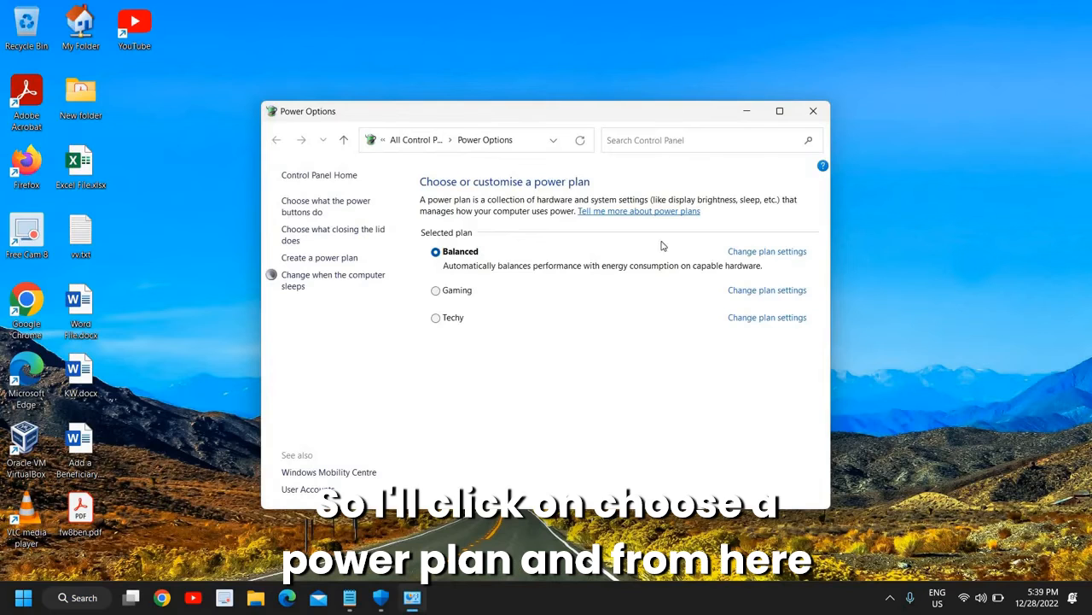
{"action": "mouse_move", "coordinate": [526, 286]}
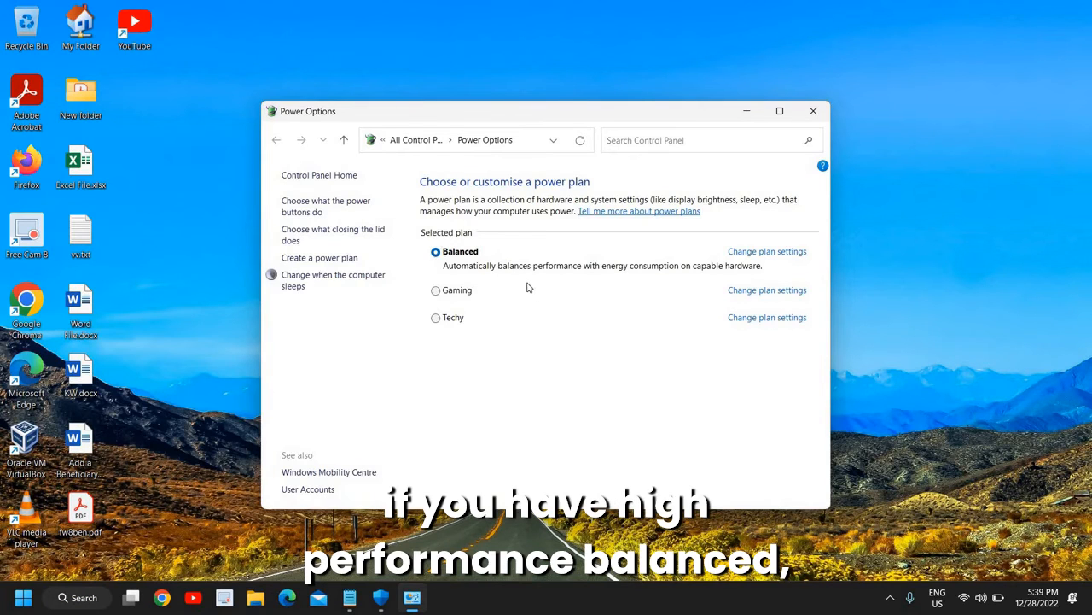
{"action": "mouse_move", "coordinate": [508, 307]}
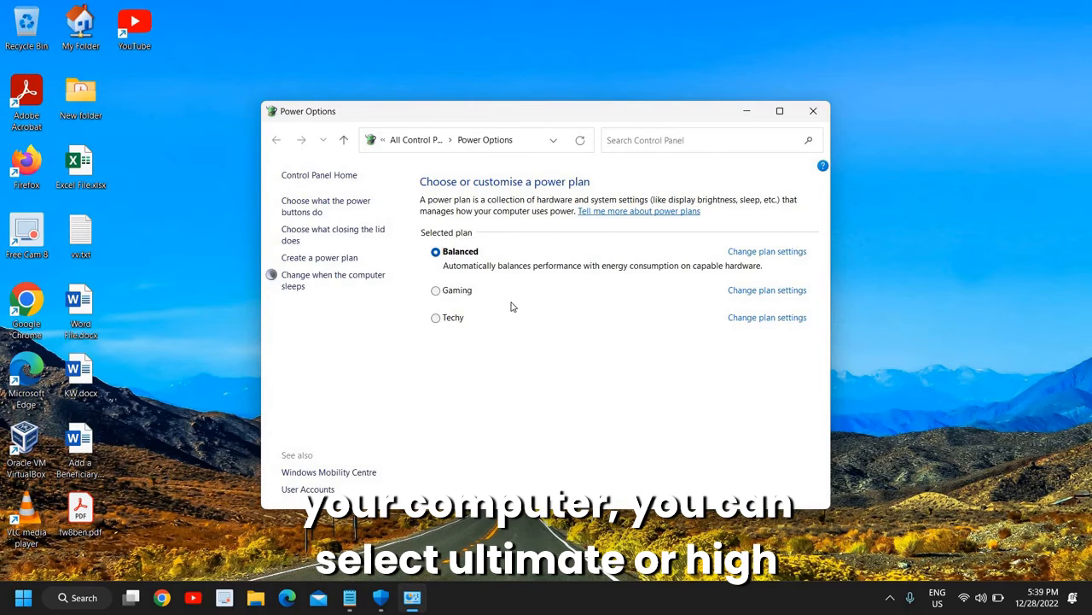
{"action": "mouse_move", "coordinate": [550, 297]}
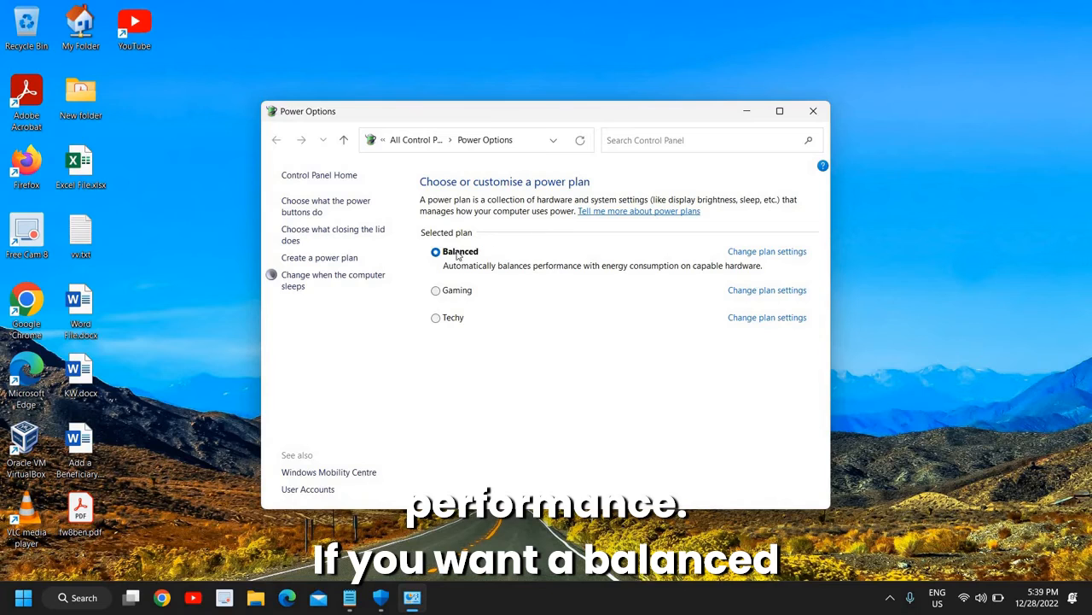
{"action": "mouse_move", "coordinate": [515, 283]}
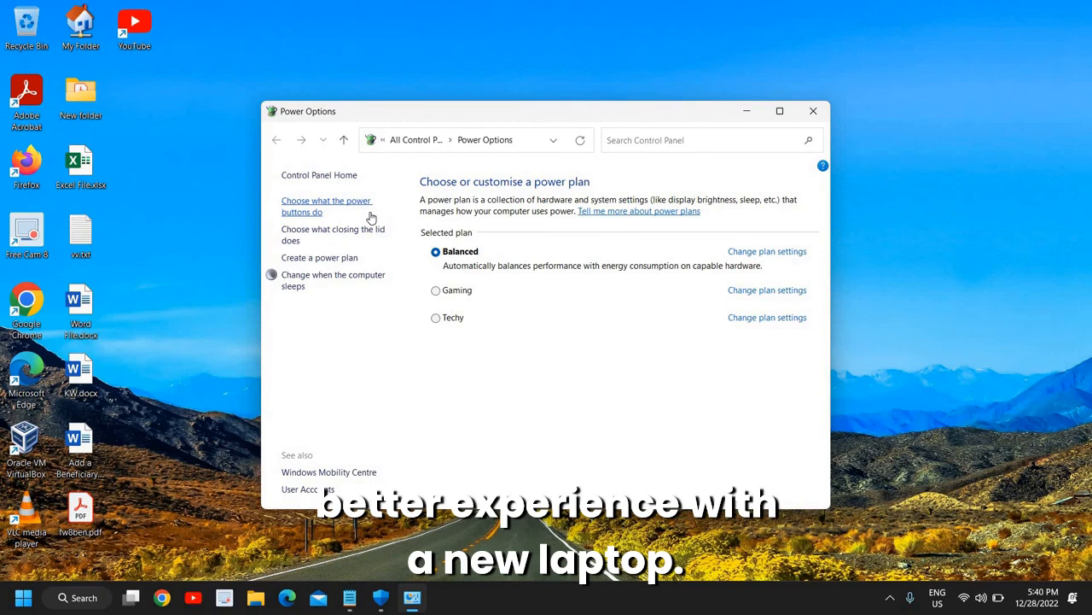
{"action": "mouse_move", "coordinate": [525, 92]}
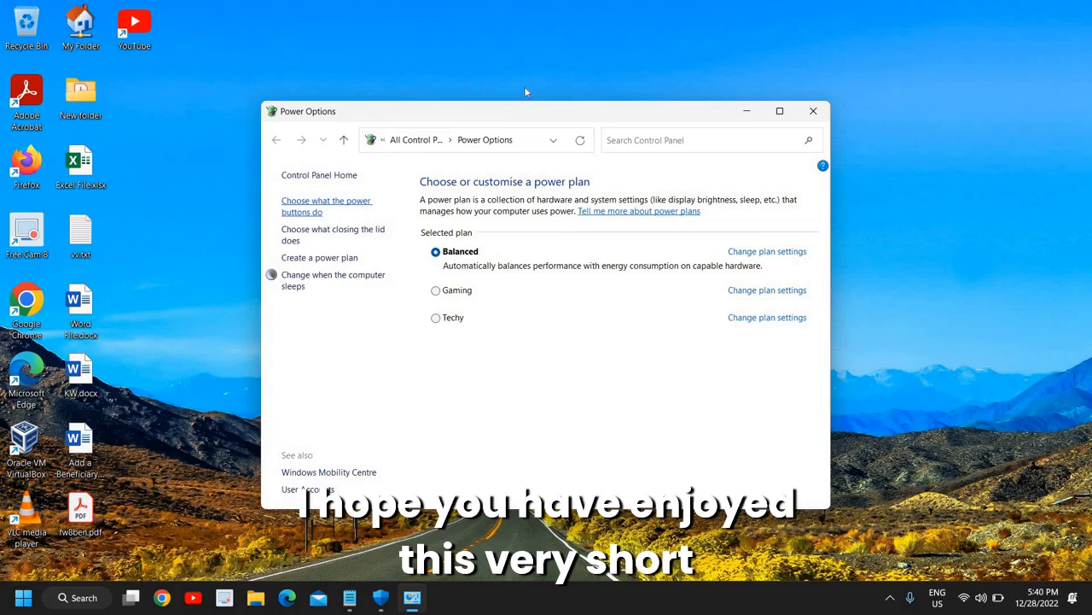
Close the Power Options window, leaving the Balanced plan selected.
{"action": "left_click", "coordinate": [812, 111]}
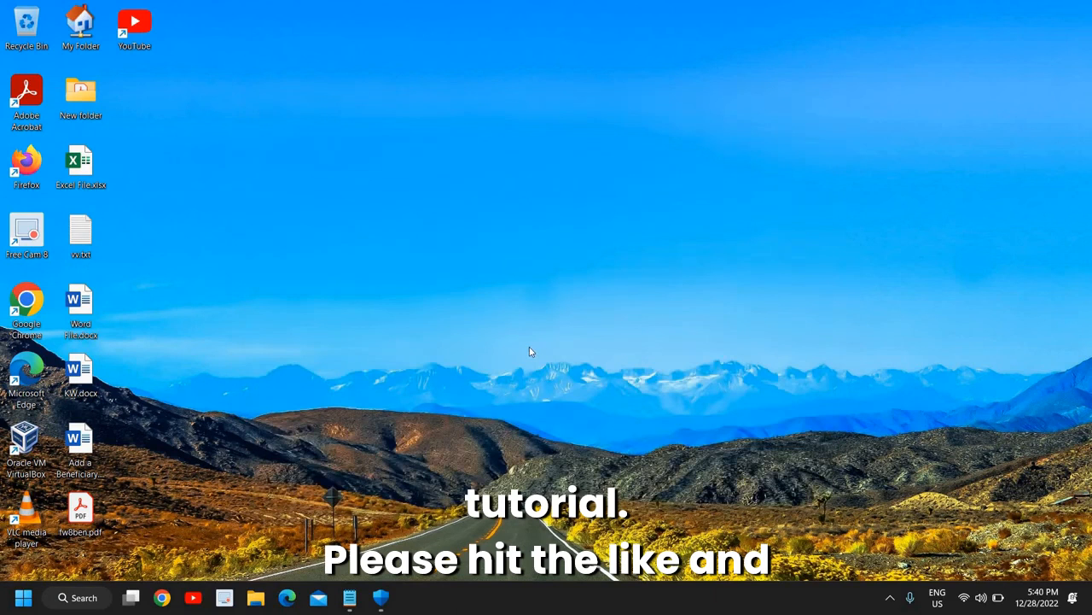